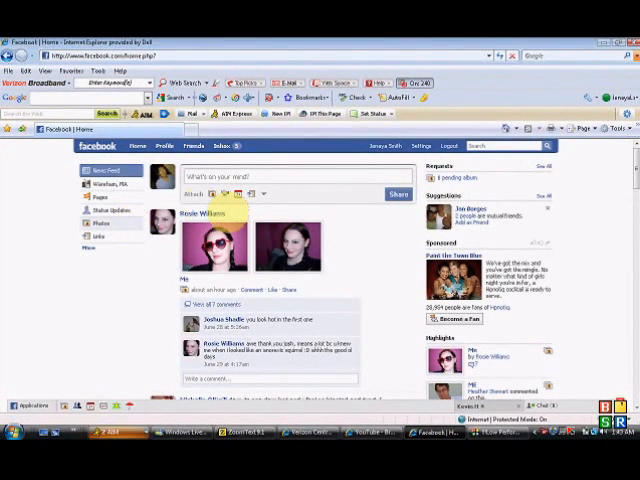
mouse_move(286, 247)
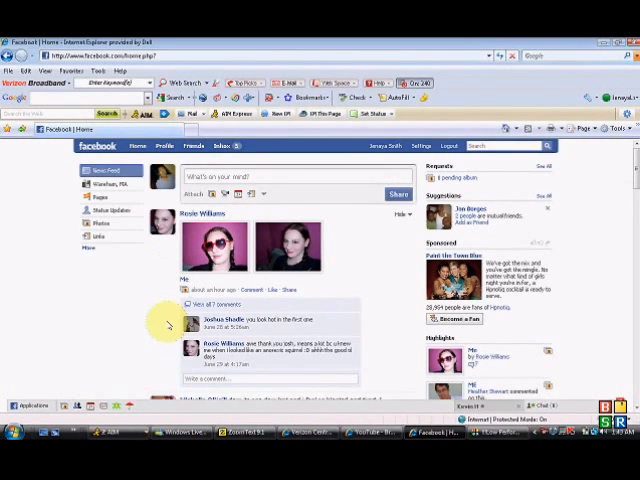
scroll(down, 3)
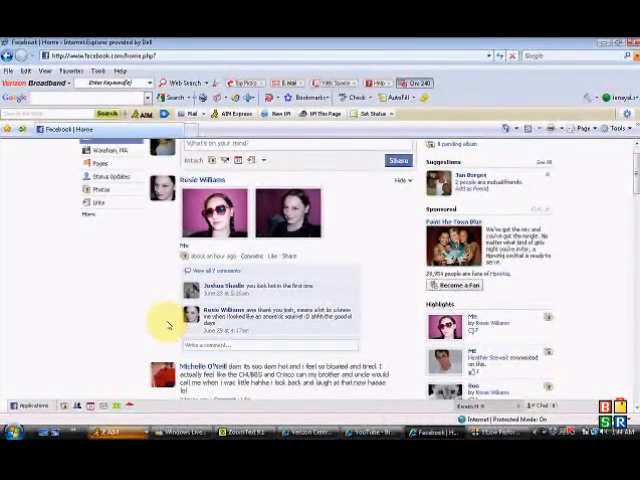
scroll(down, 3)
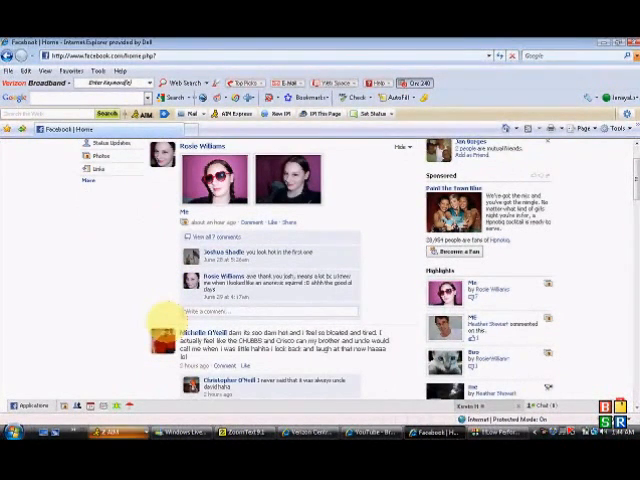